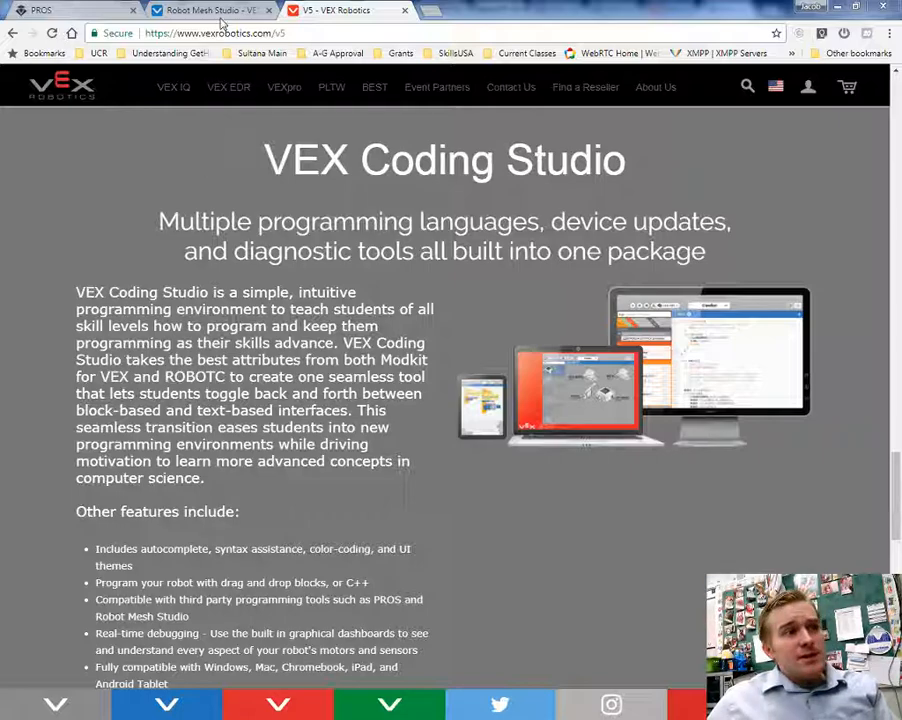
Step: From vexrobotics.com, reach the Robot Mesh Studio product page and follow its rm.studio link
left_click(210, 8)
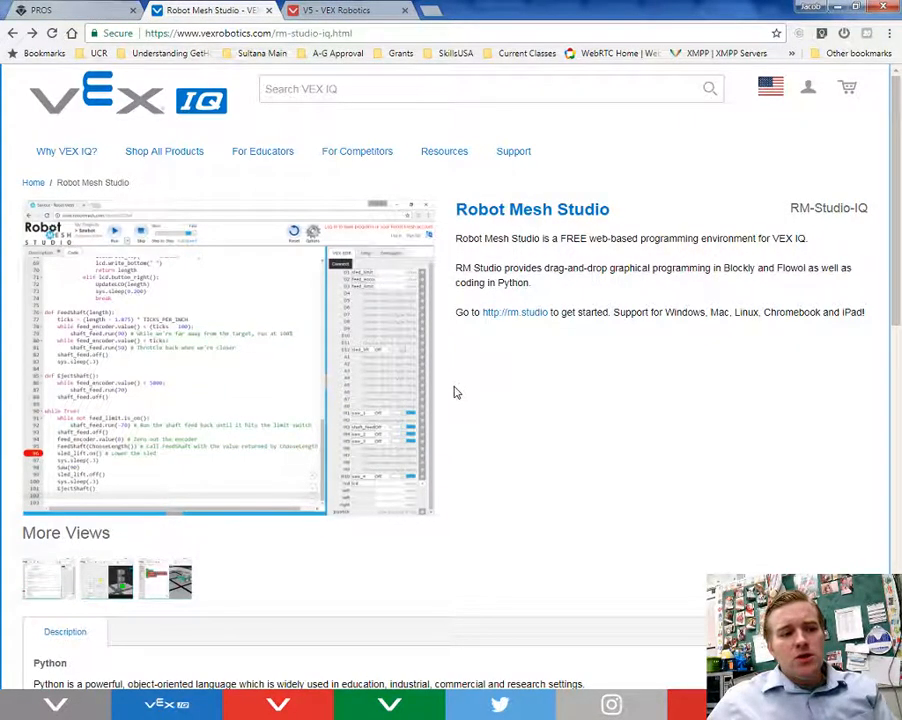
mouse_move(648, 456)
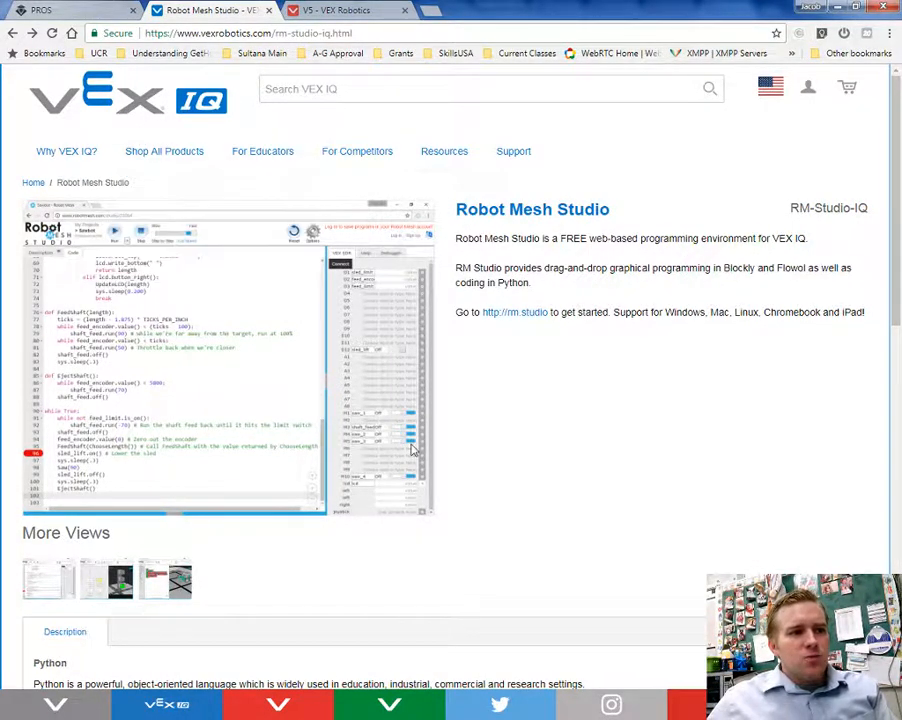
mouse_move(508, 312)
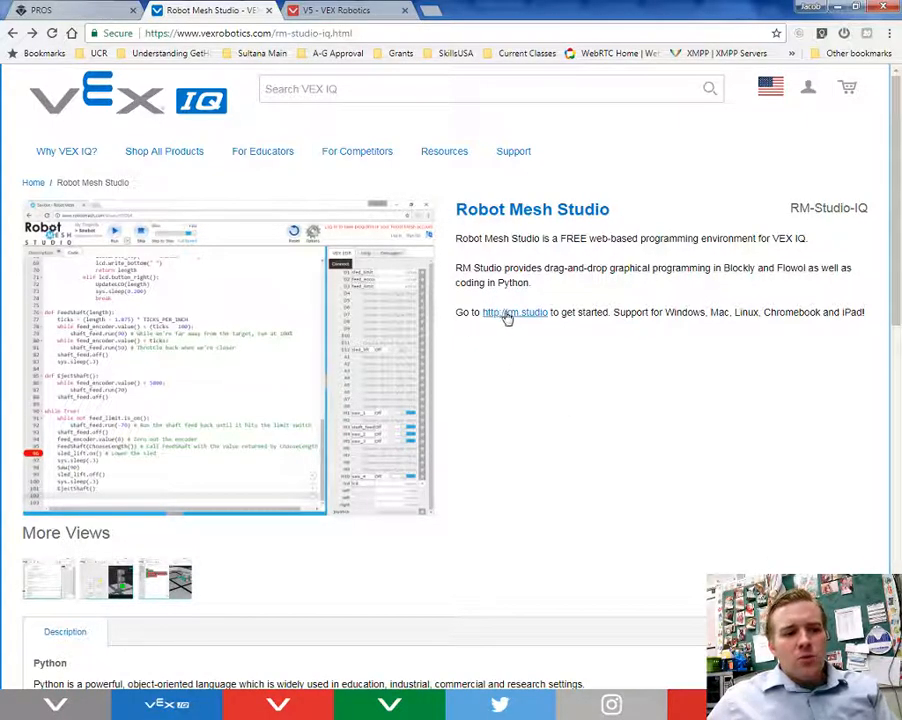
left_click(514, 312)
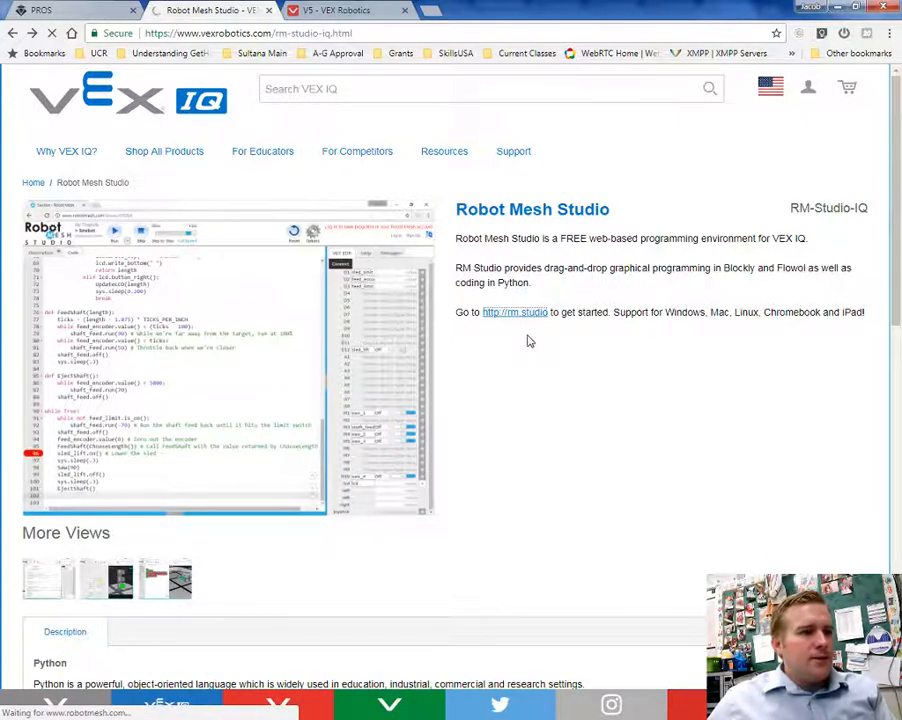
Step: Load robotmesh.com/studio and look over Getting Started and the empty My Projects list
left_click(514, 312)
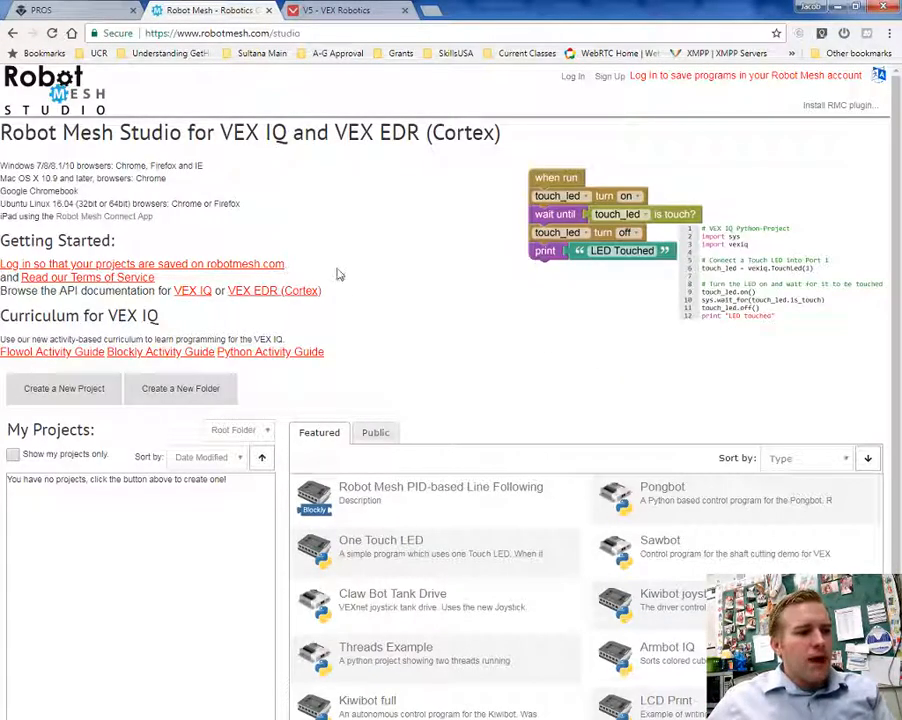
scroll("down", 3)
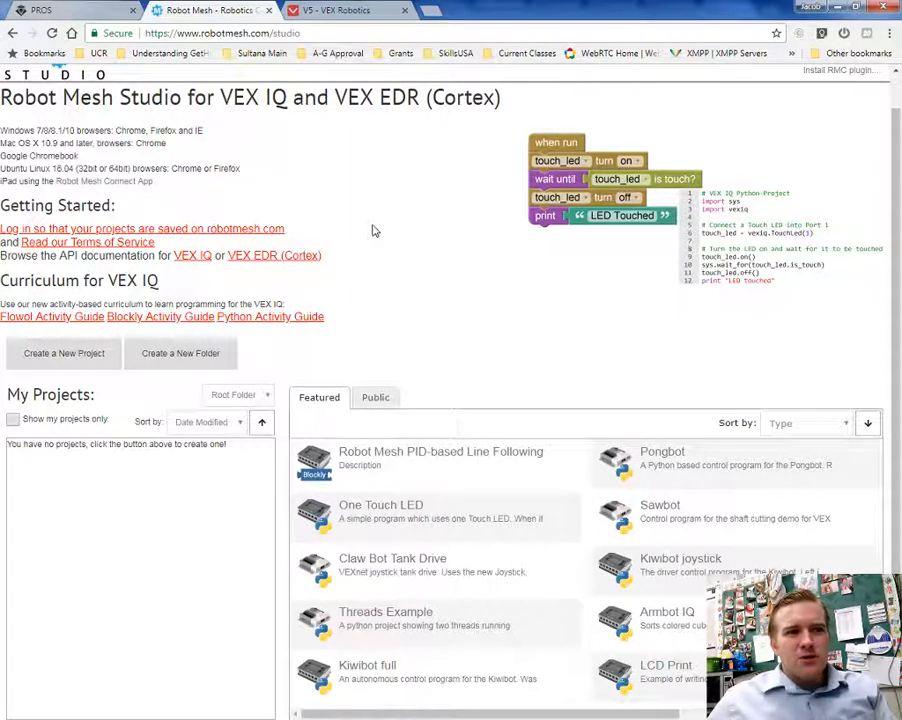
mouse_move(500, 284)
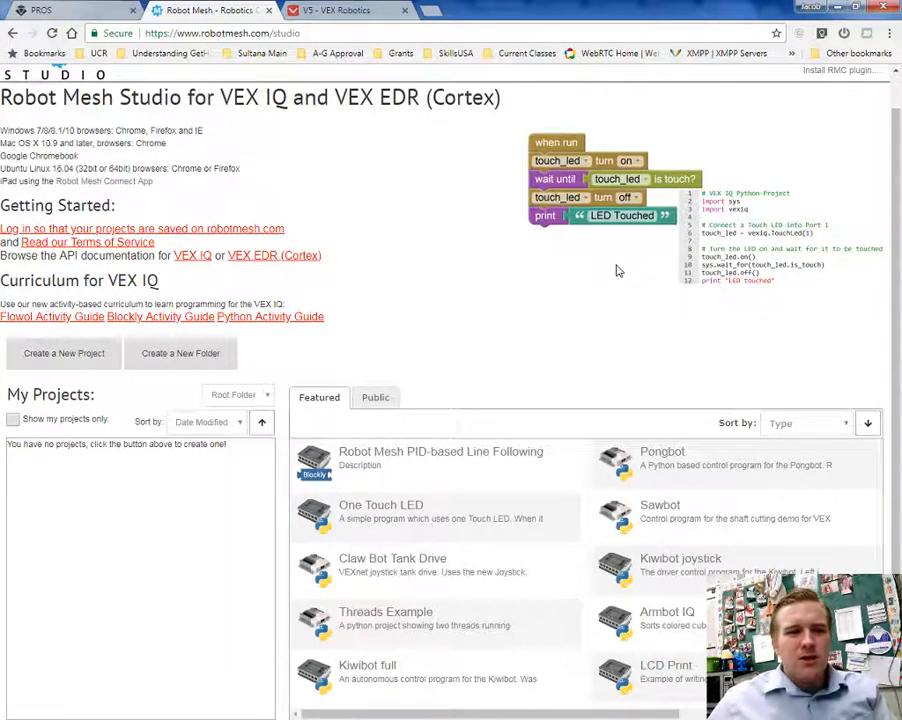
mouse_move(456, 282)
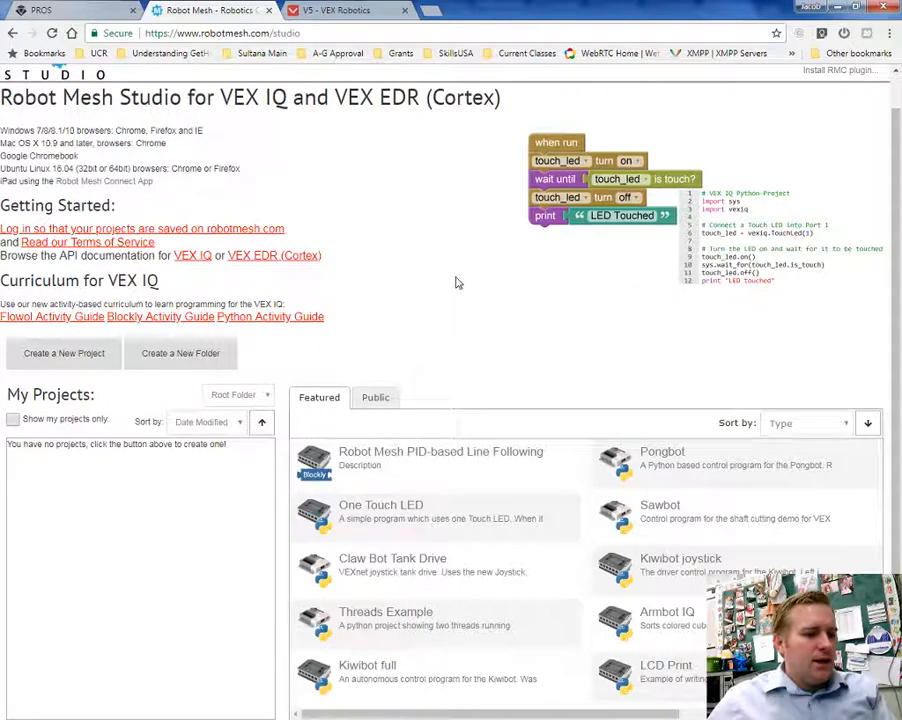
mouse_move(452, 272)
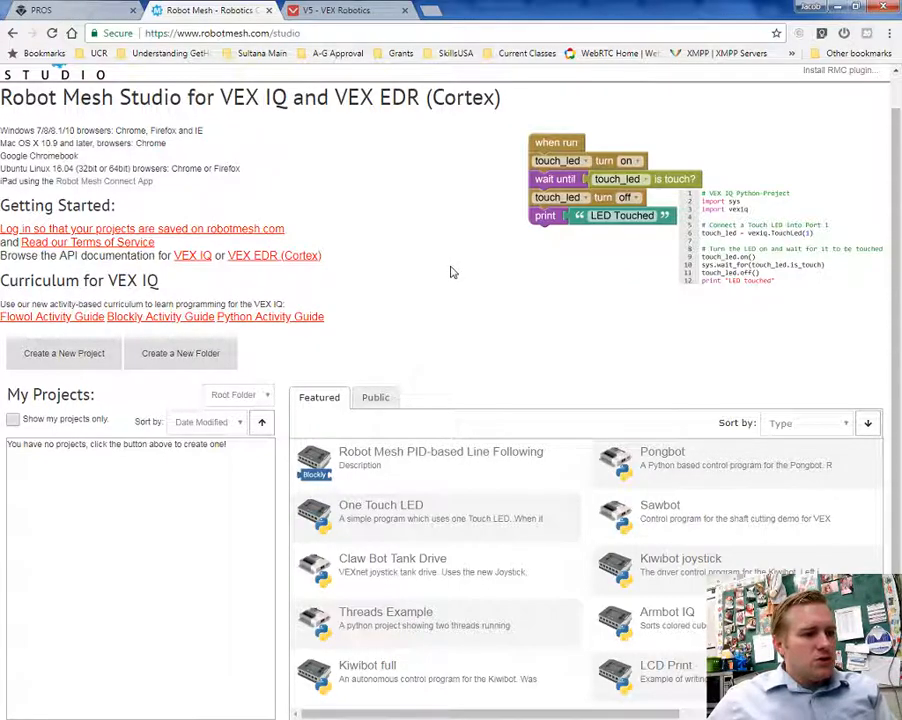
Step: Start a new project so the Choose Target dialog appears
left_click(62, 352)
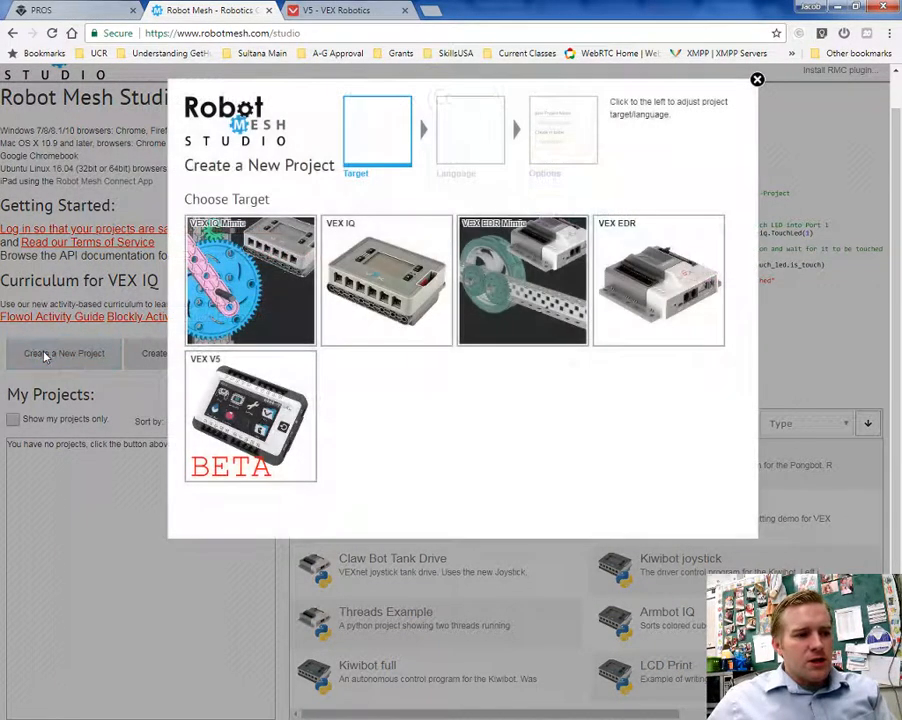
mouse_move(516, 396)
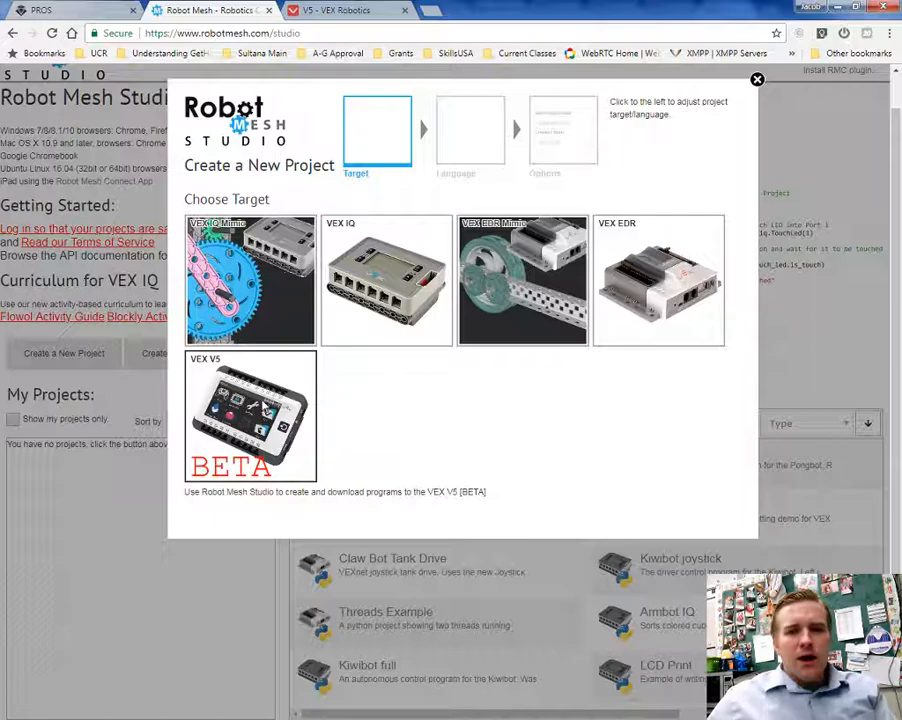
mouse_move(484, 438)
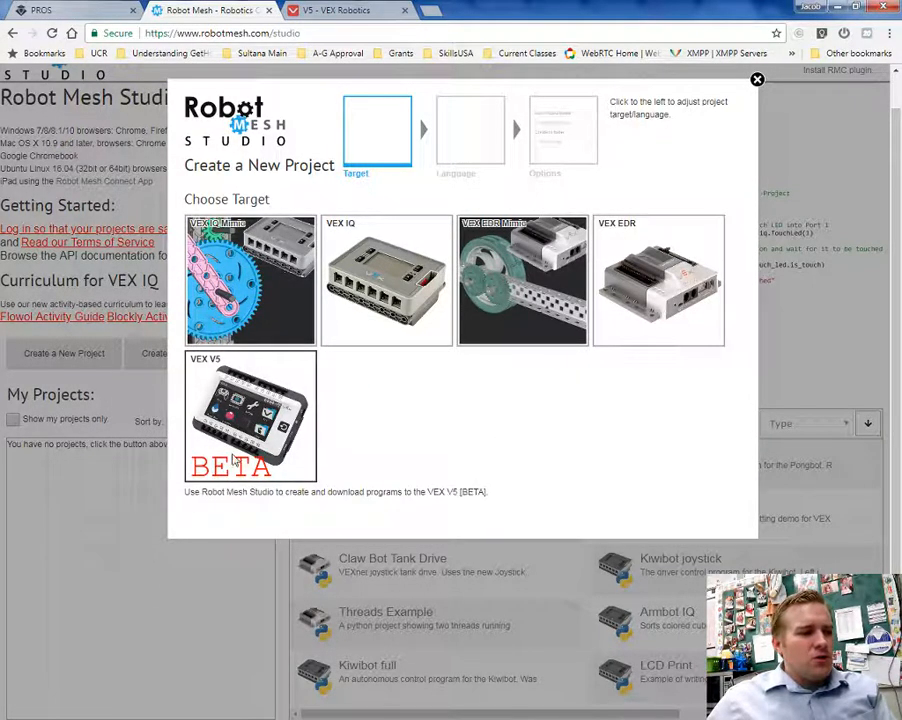
Step: Create a VEX V5 project in C named 'Sleepy ocean'
left_click(250, 414)
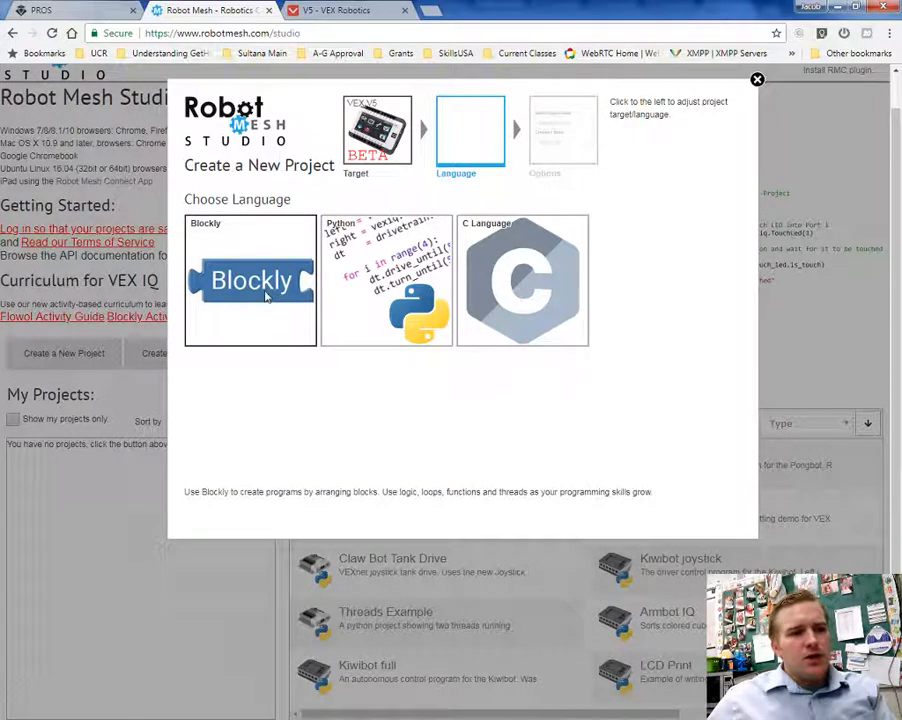
mouse_move(522, 280)
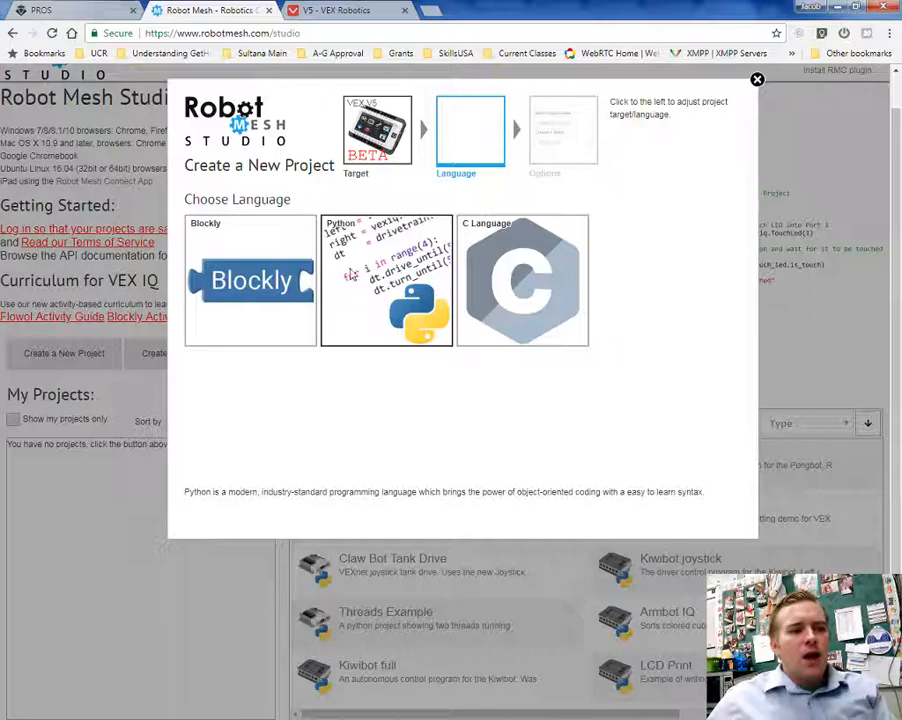
left_click(250, 280)
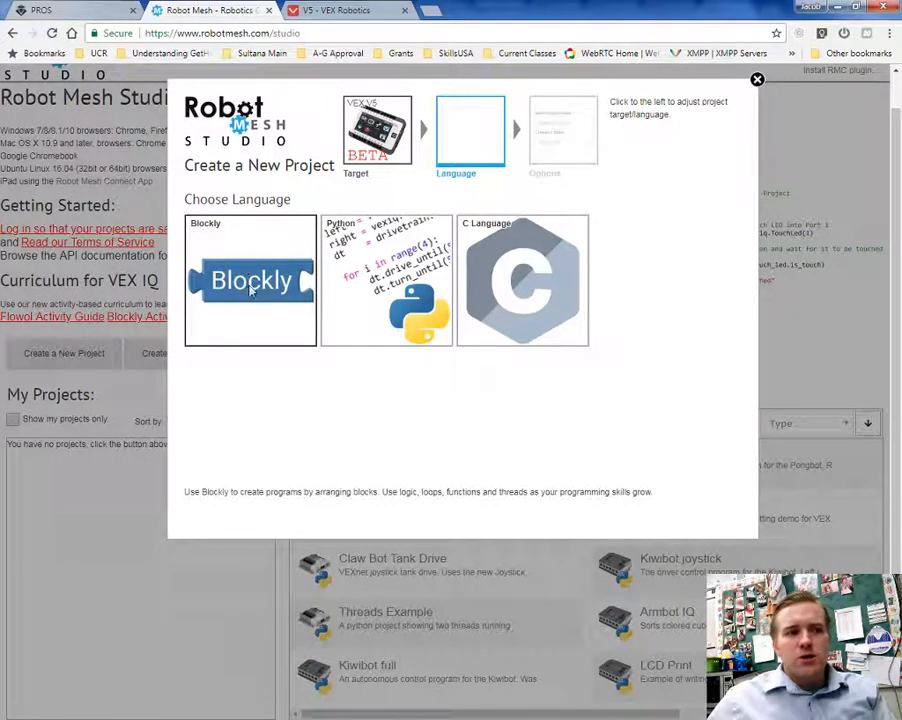
mouse_move(498, 436)
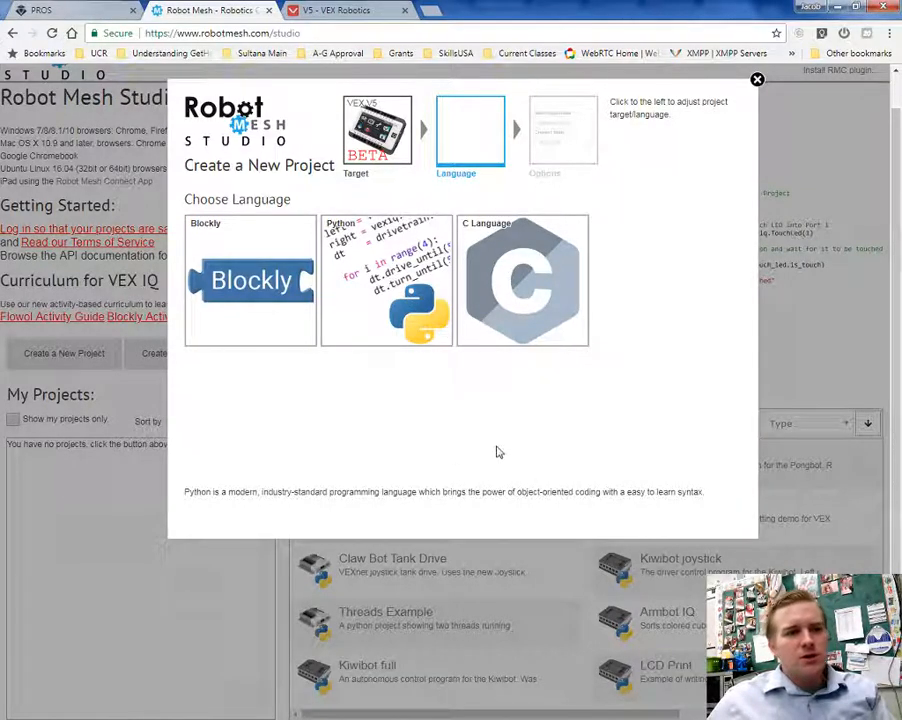
mouse_move(502, 448)
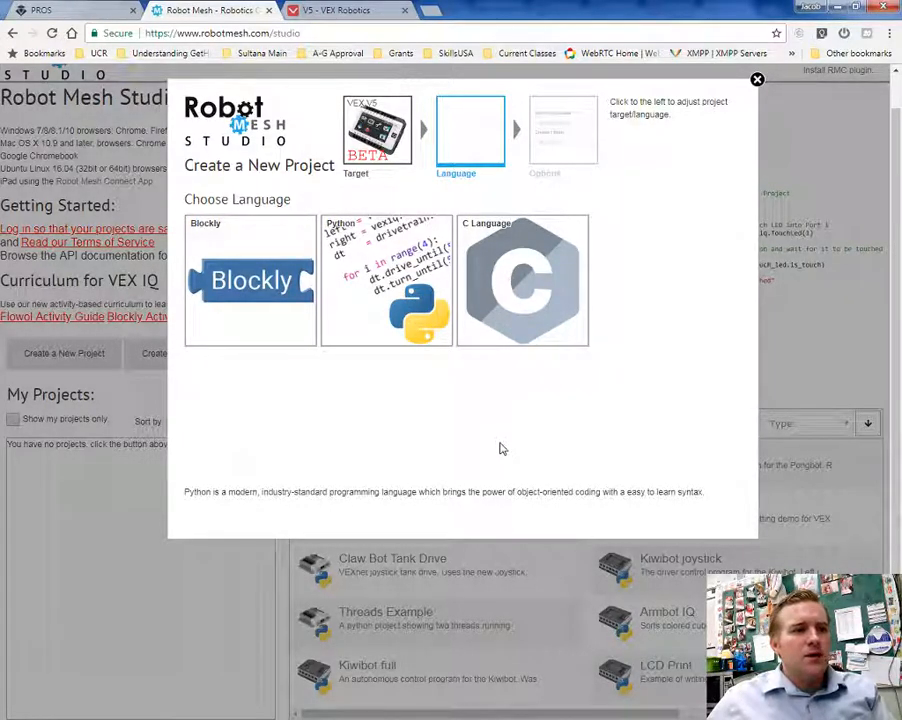
left_click(522, 280)
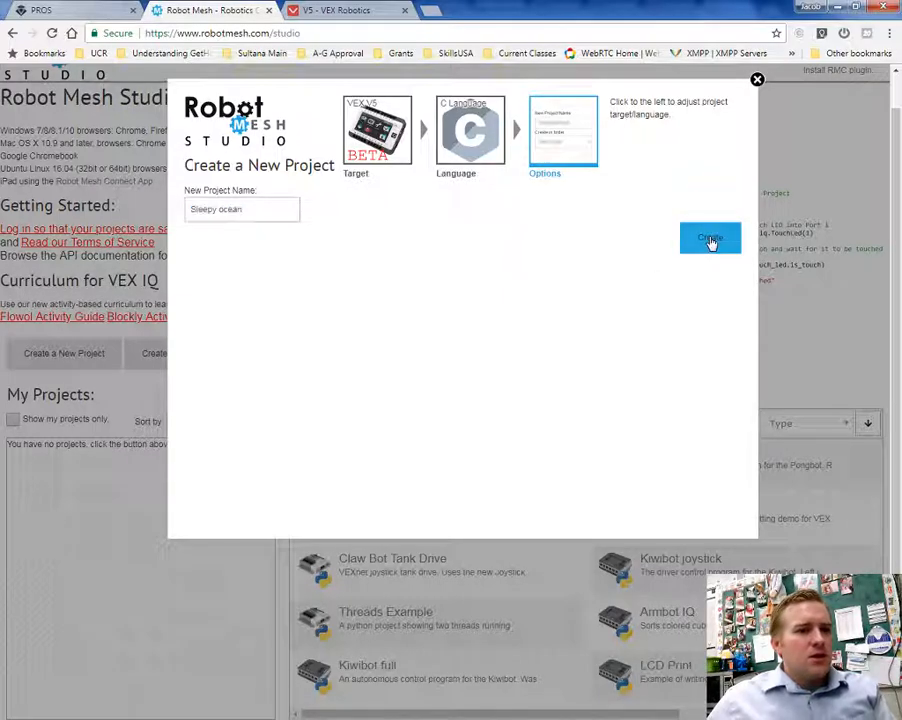
left_click(710, 238)
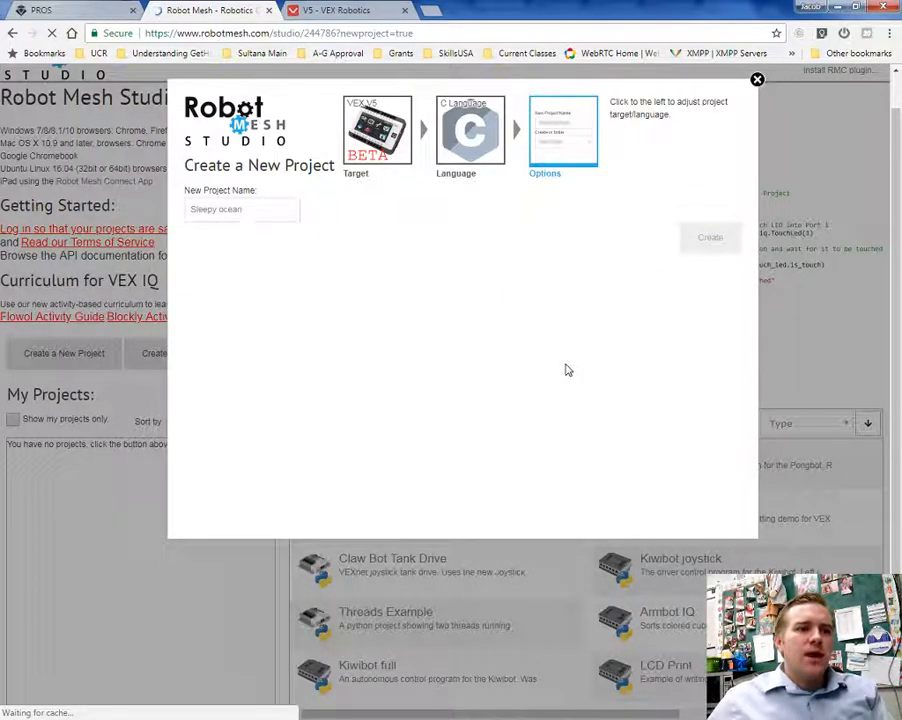
Step: Let the Sleepy ocean project load its starter VEX V5 C code in the editor
left_click(708, 236)
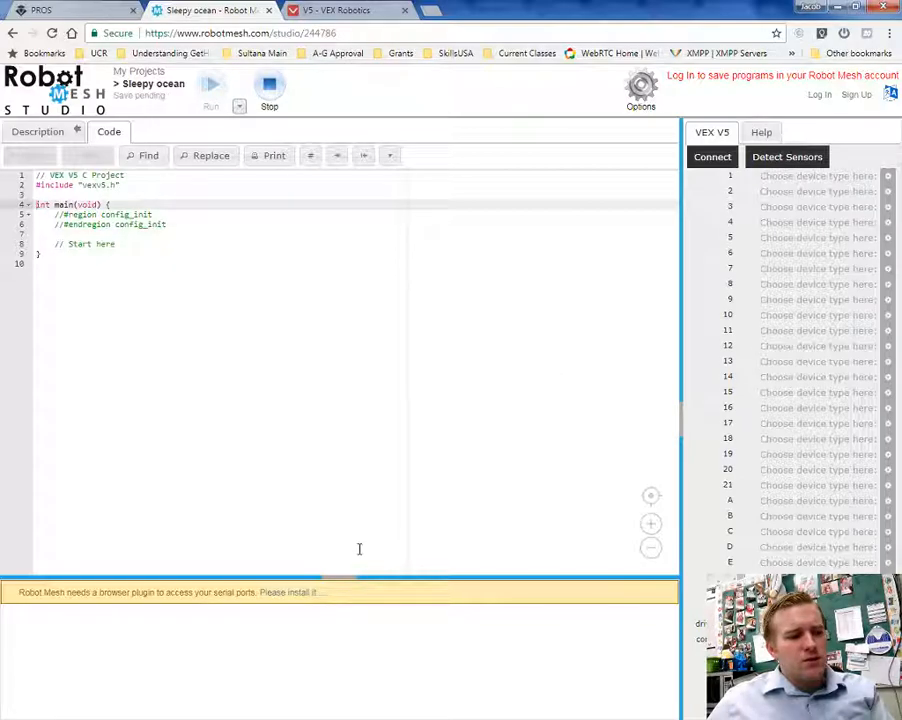
mouse_move(340, 616)
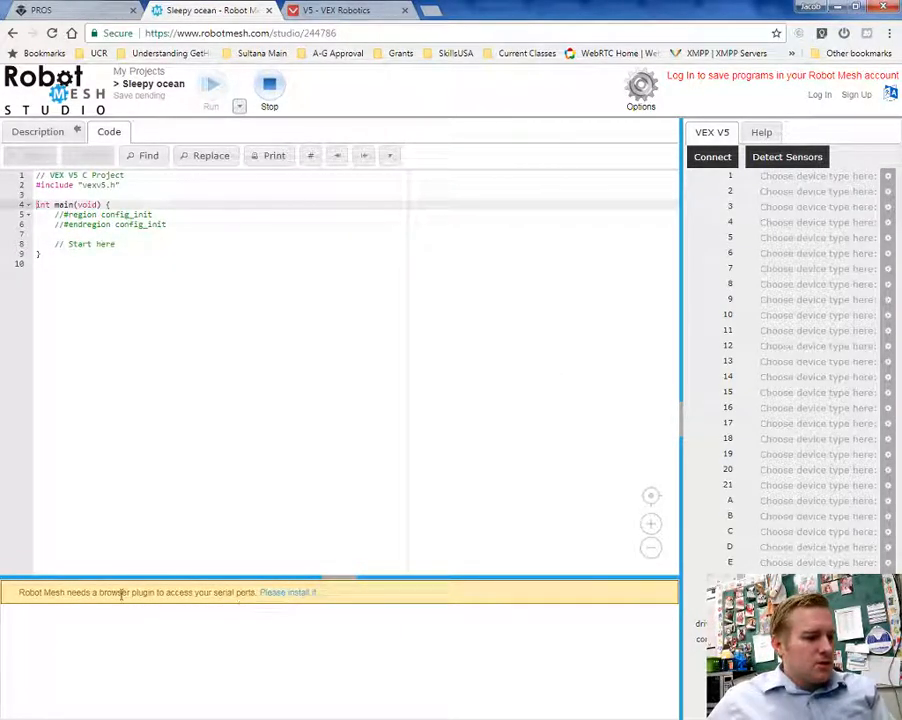
mouse_move(296, 600)
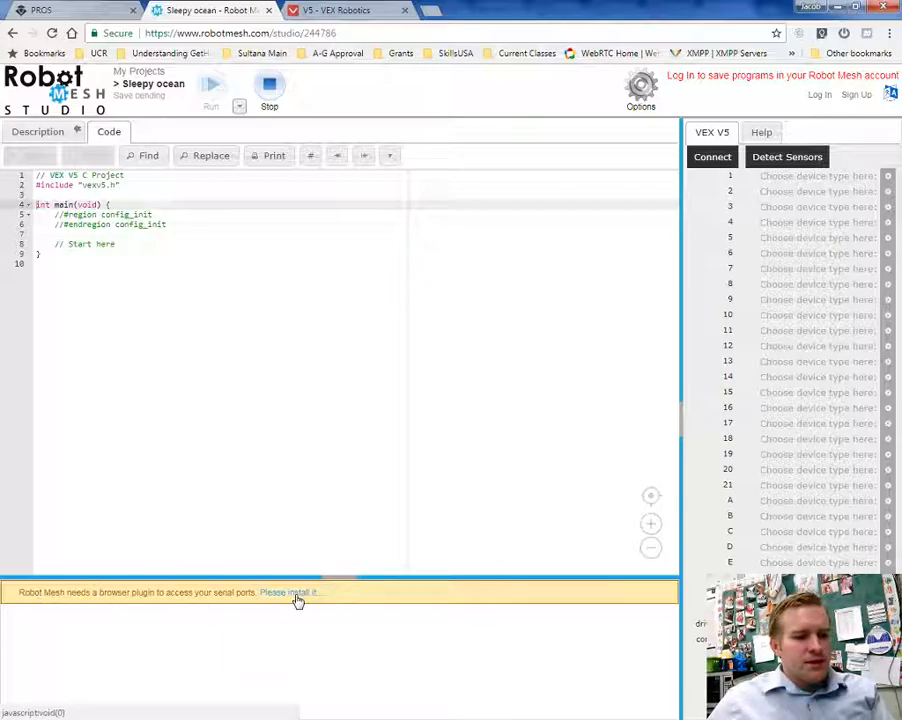
left_click(300, 592)
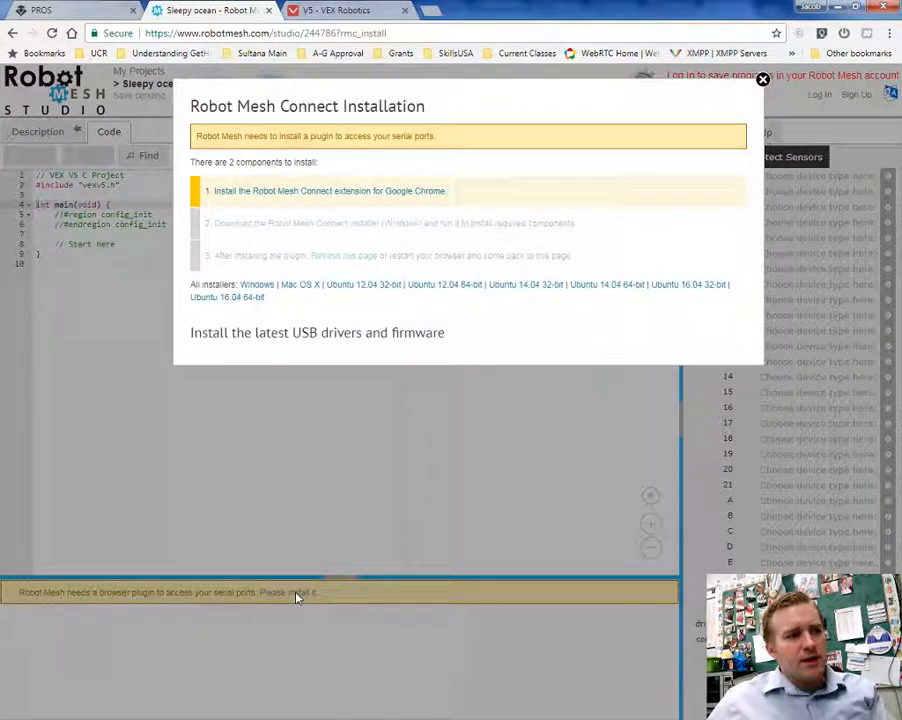
mouse_move(240, 528)
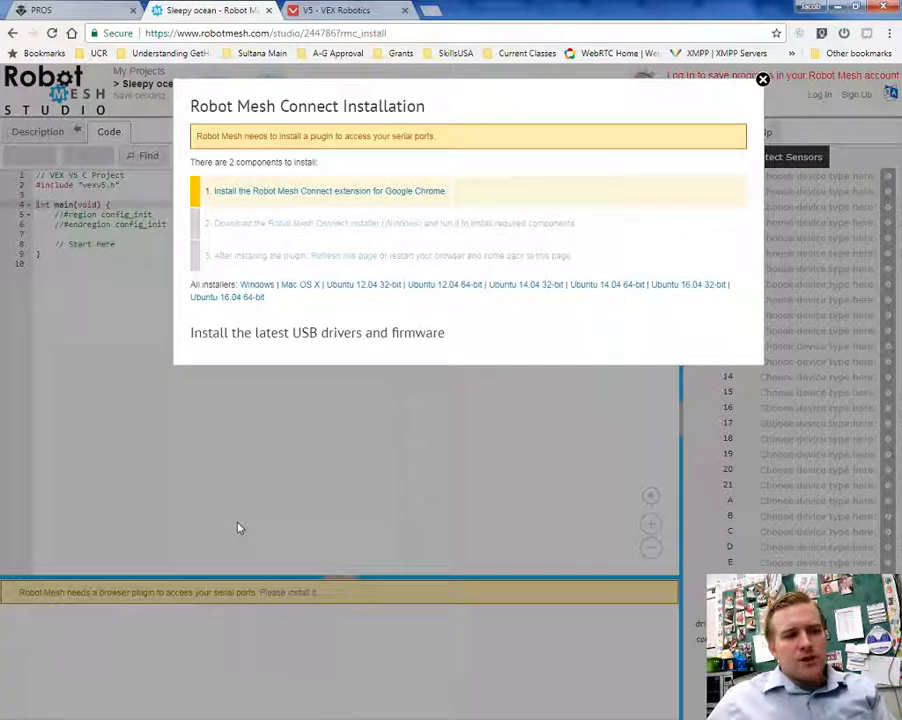
left_click(764, 84)
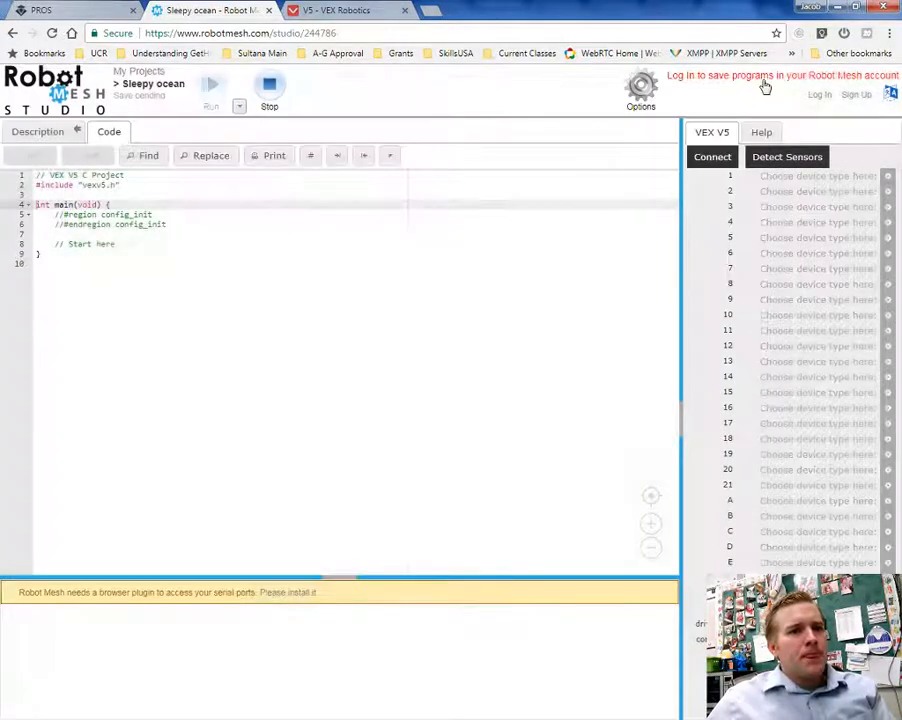
mouse_move(392, 344)
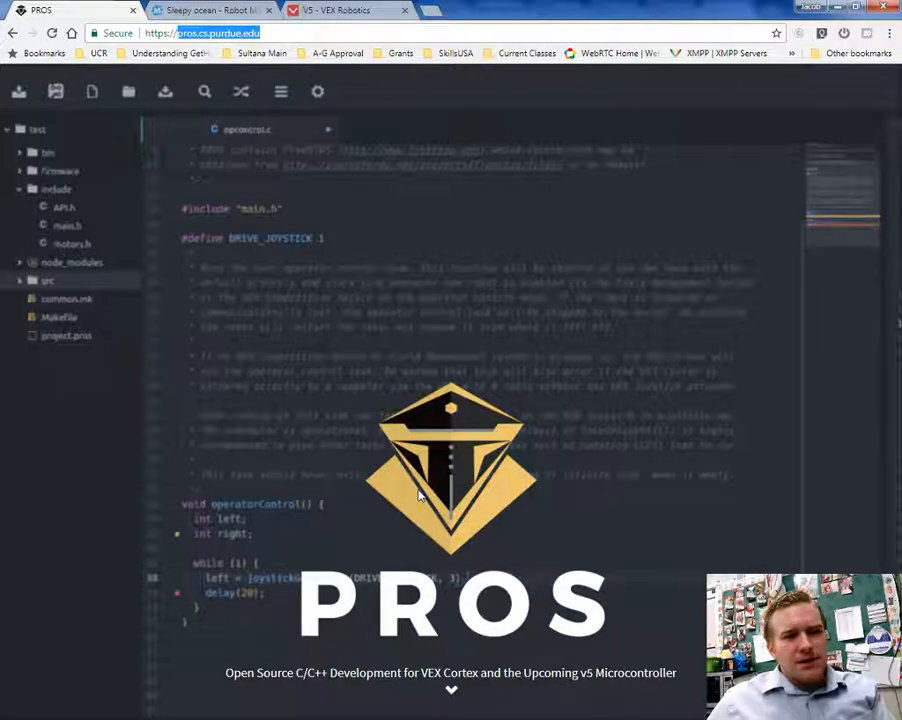
Step: From the PROS site's Get Started Now section, download the Windows installer
scroll("down", 3)
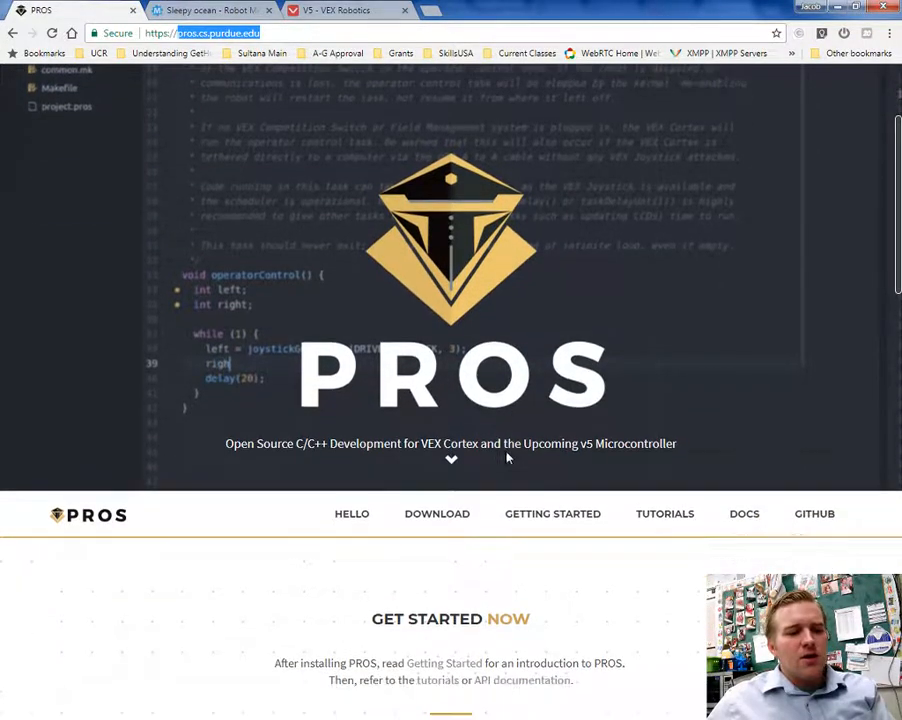
scroll("down", 3)
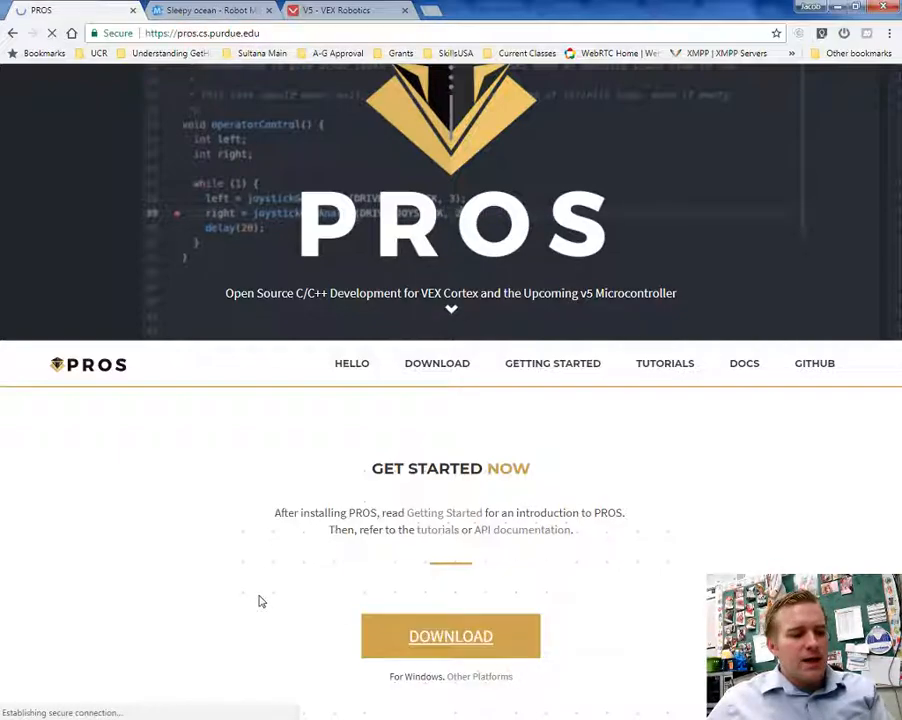
left_click(450, 636)
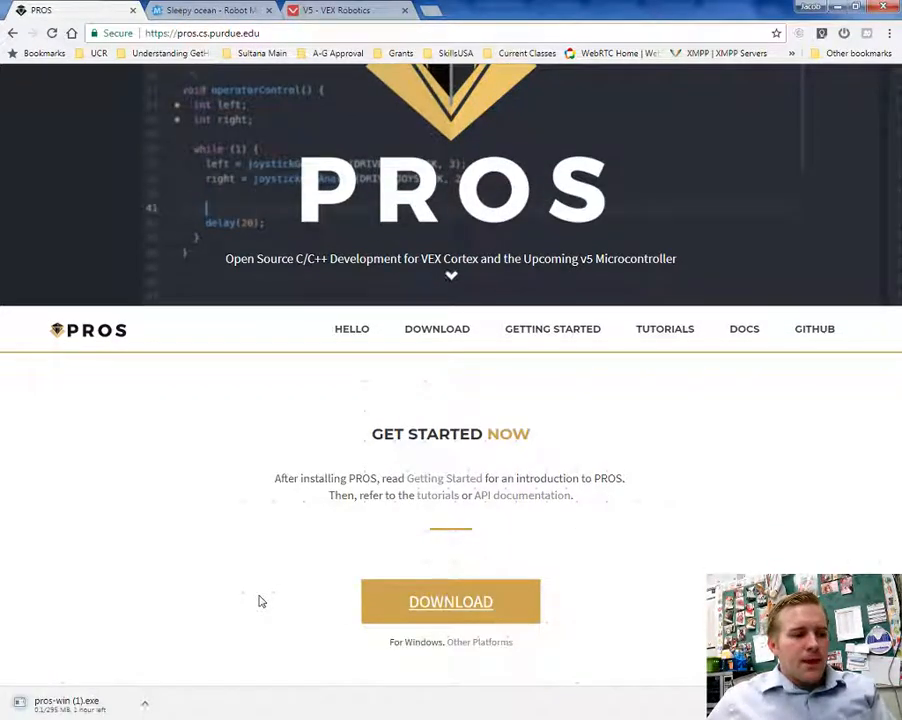
mouse_move(352, 136)
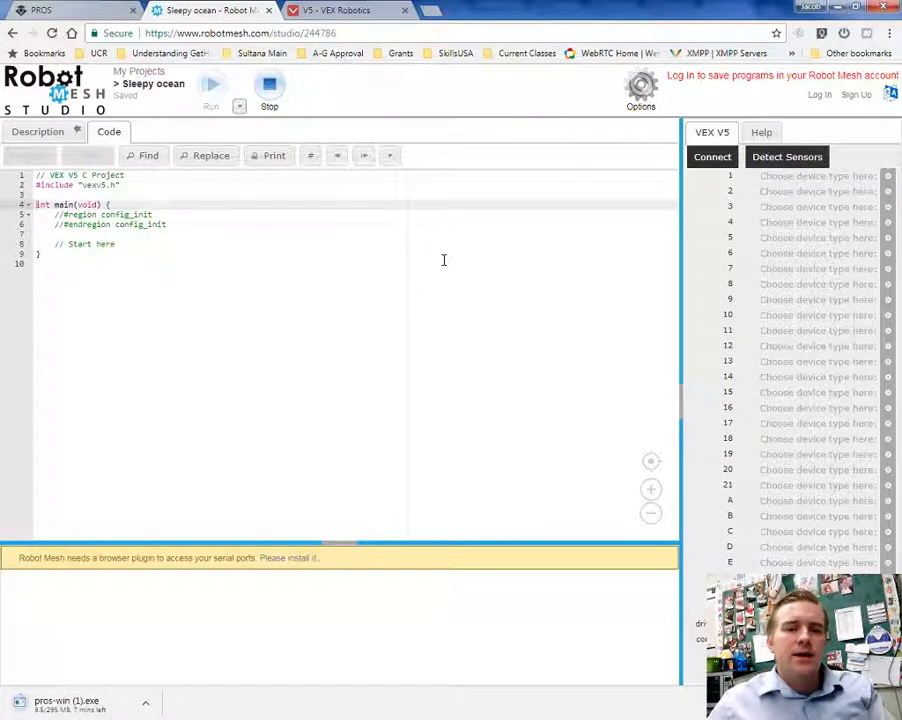
mouse_move(452, 264)
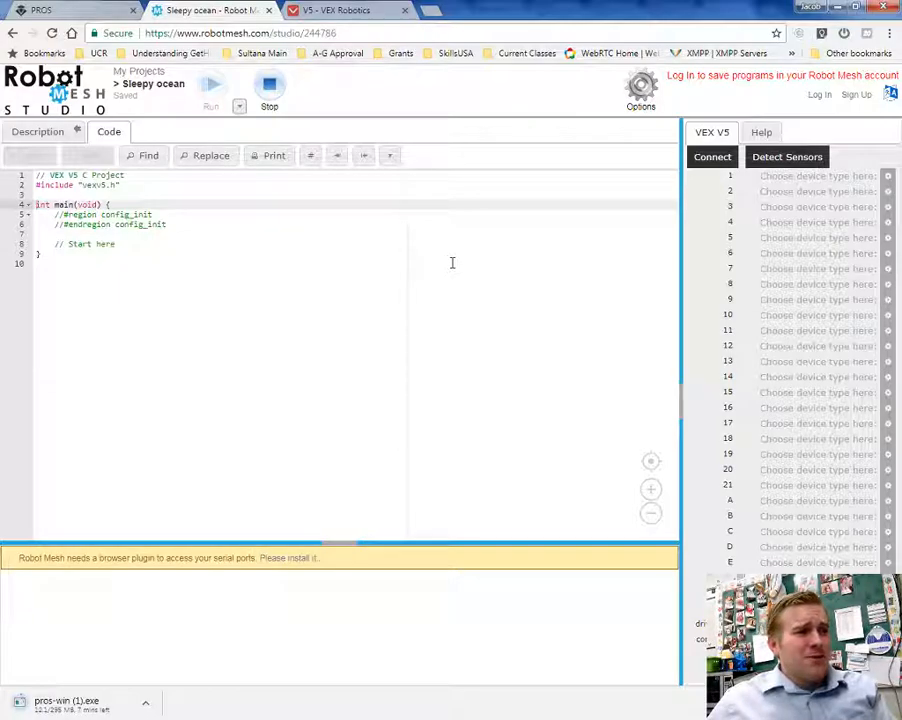
mouse_move(456, 264)
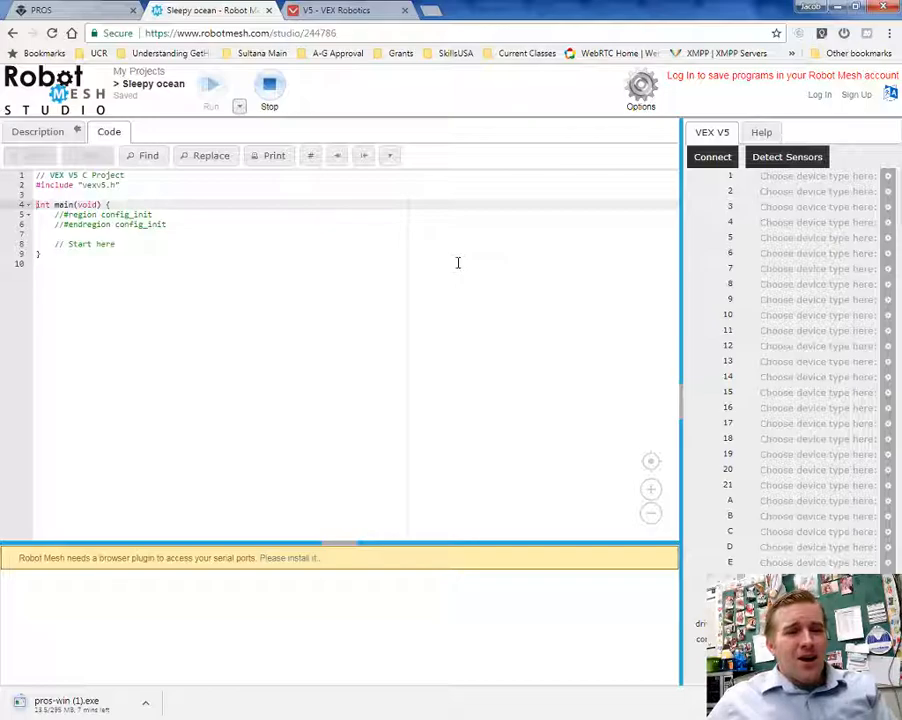